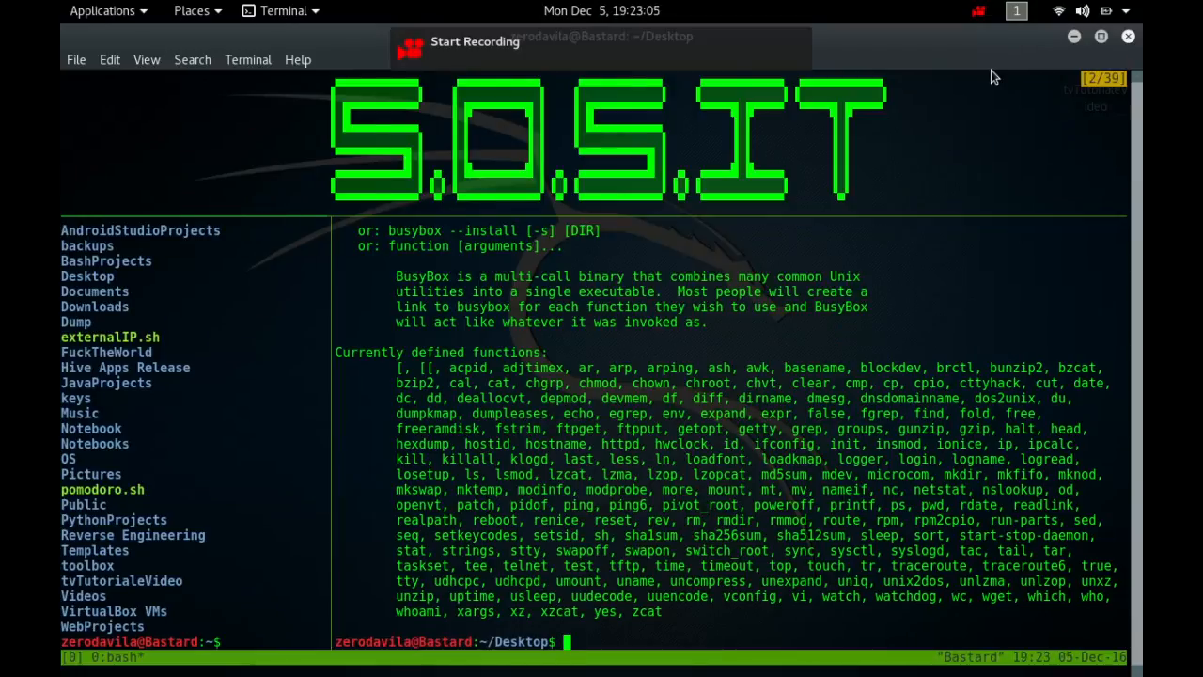
Run 'busybox telnet --help' to show the telnet applet's usage.
type("busybox t")
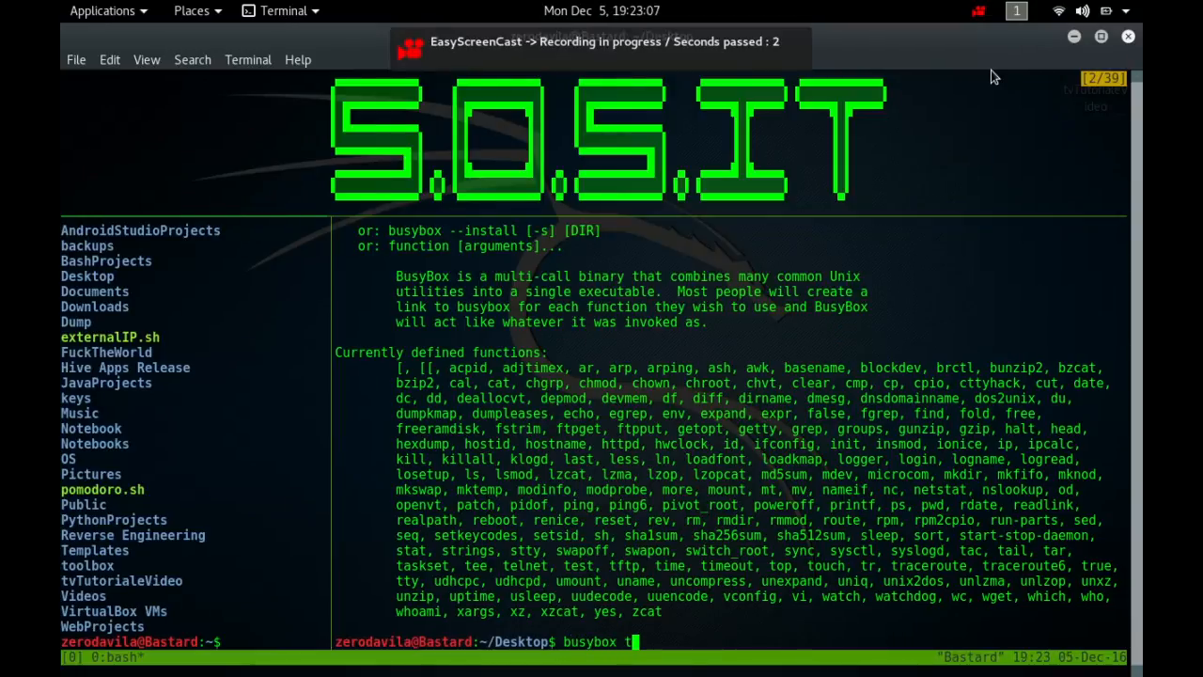
type("elnet --he")
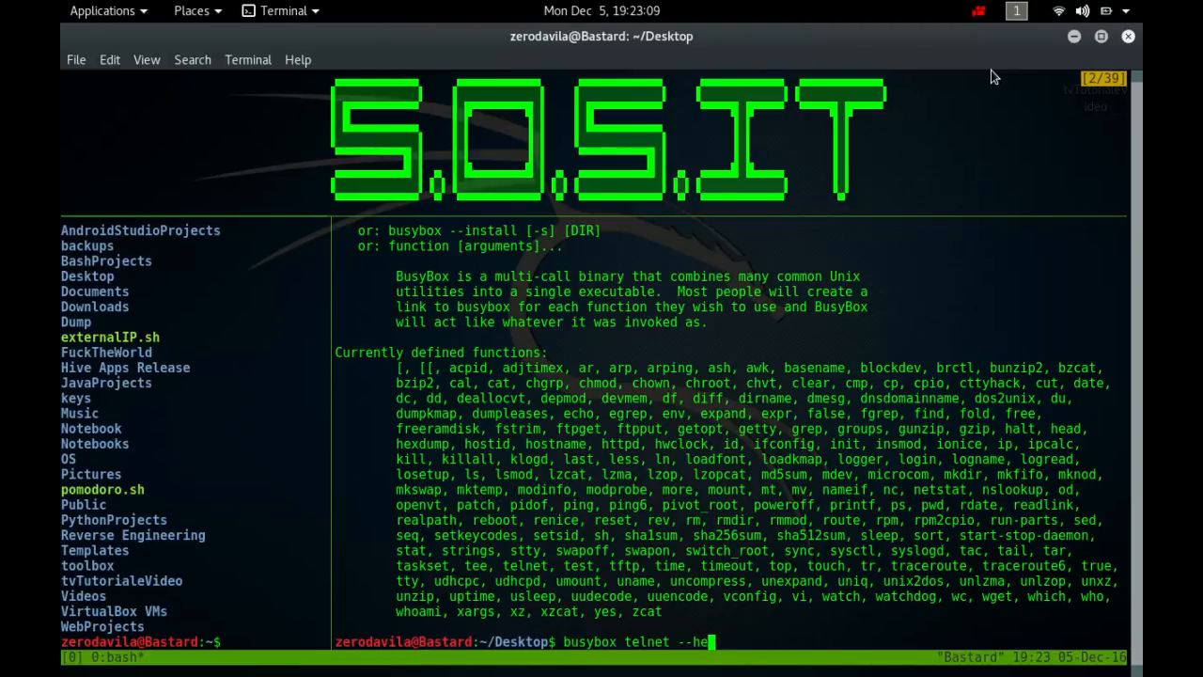
key("Return")
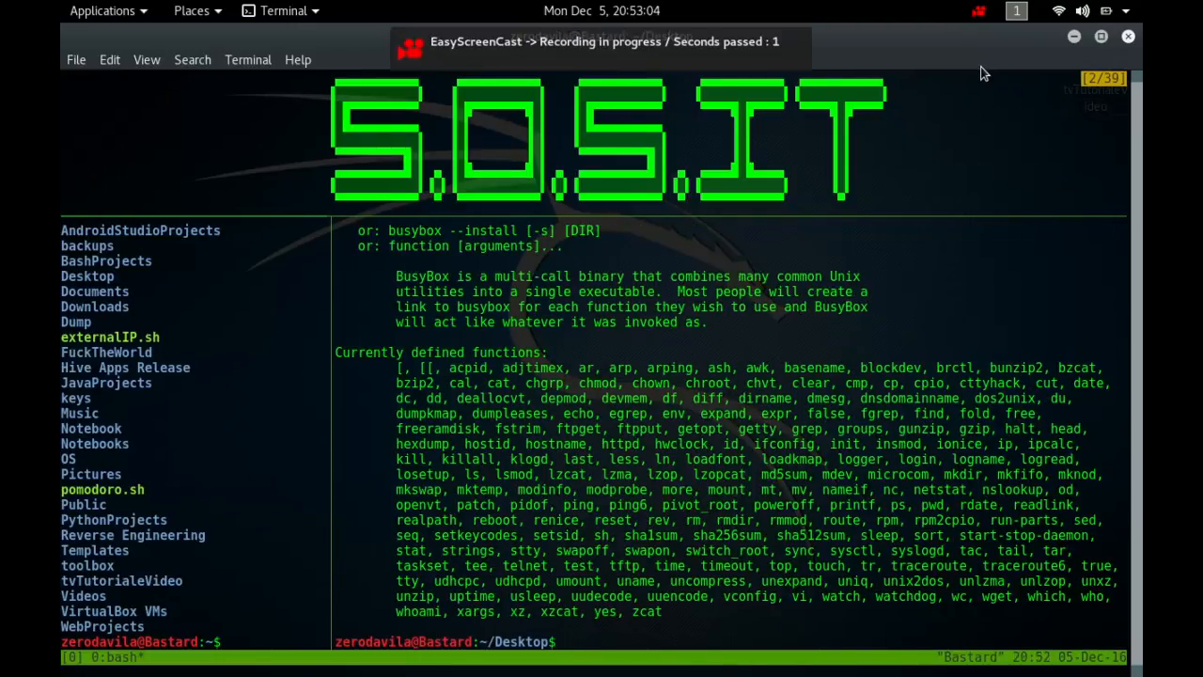
Run 'busybox test' at the Desktop prompt.
type("busybox test")
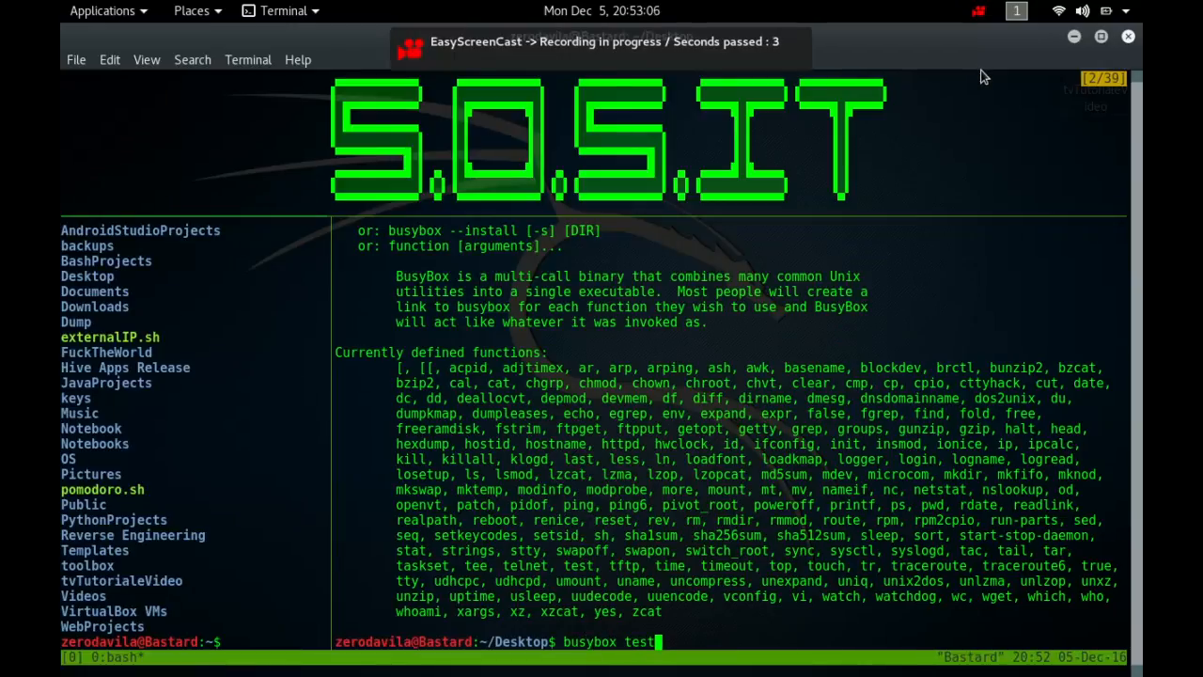
type("ftp --hel")
key("Return")
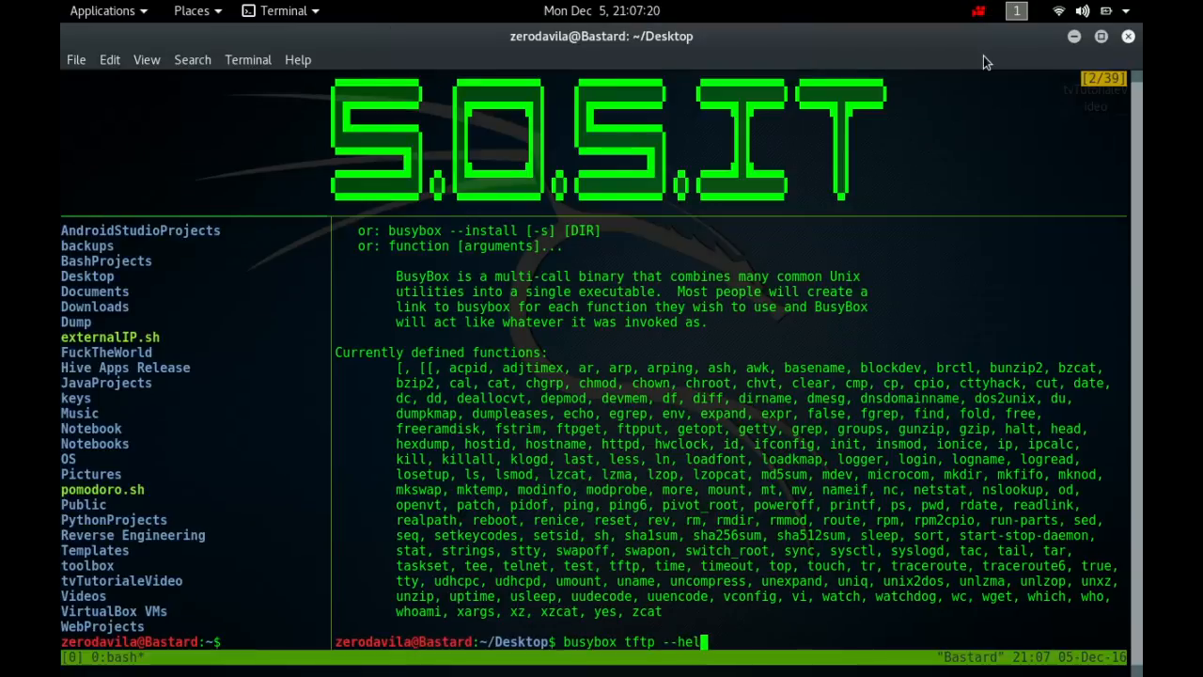
Run the typed 'busybox tftp --help' command to display tftp usage.
key("Return")
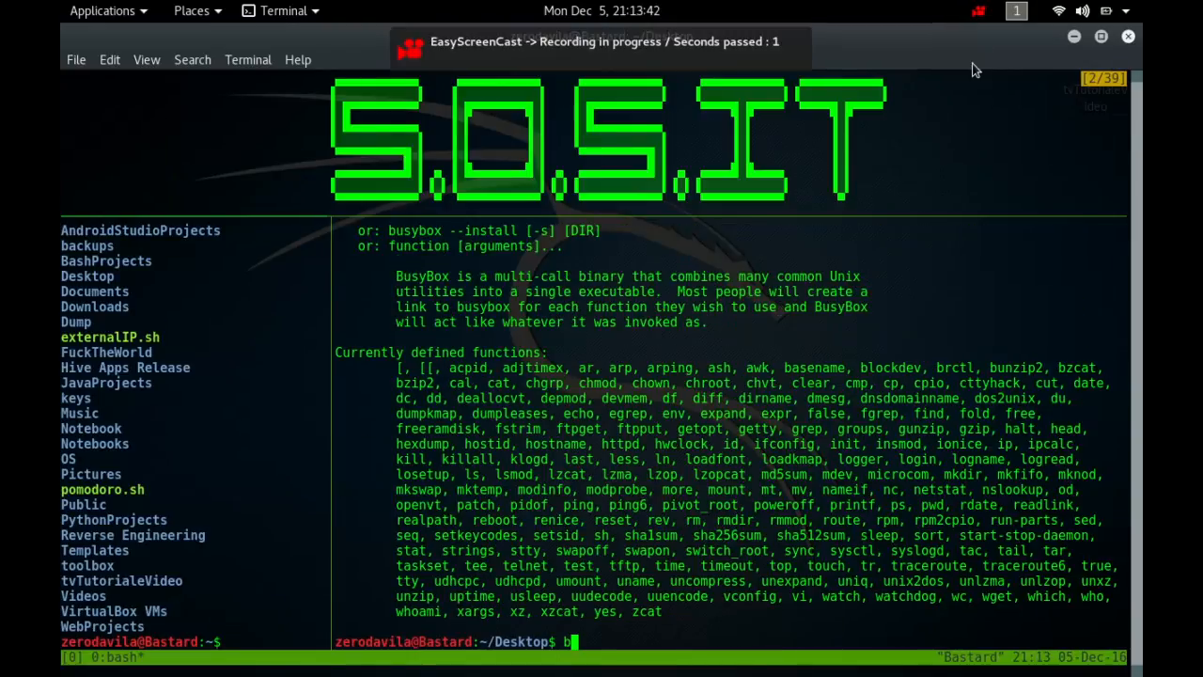
Run 'busybox time' at the Desktop prompt.
type("usybox time")
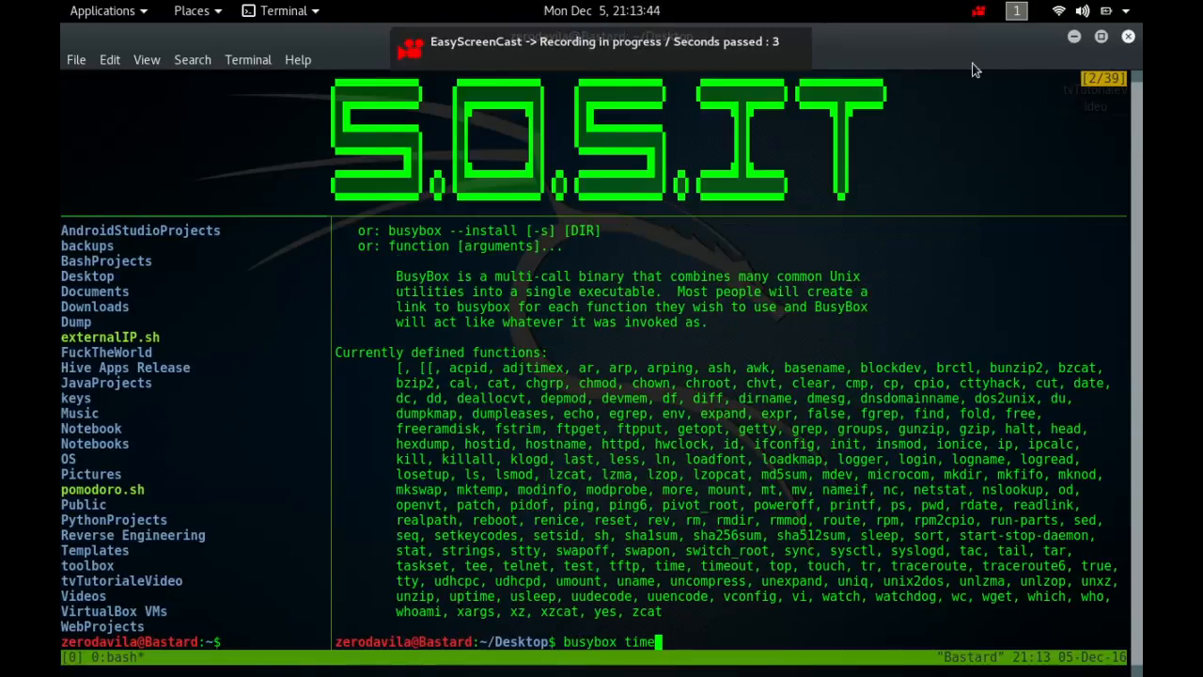
key("Return")
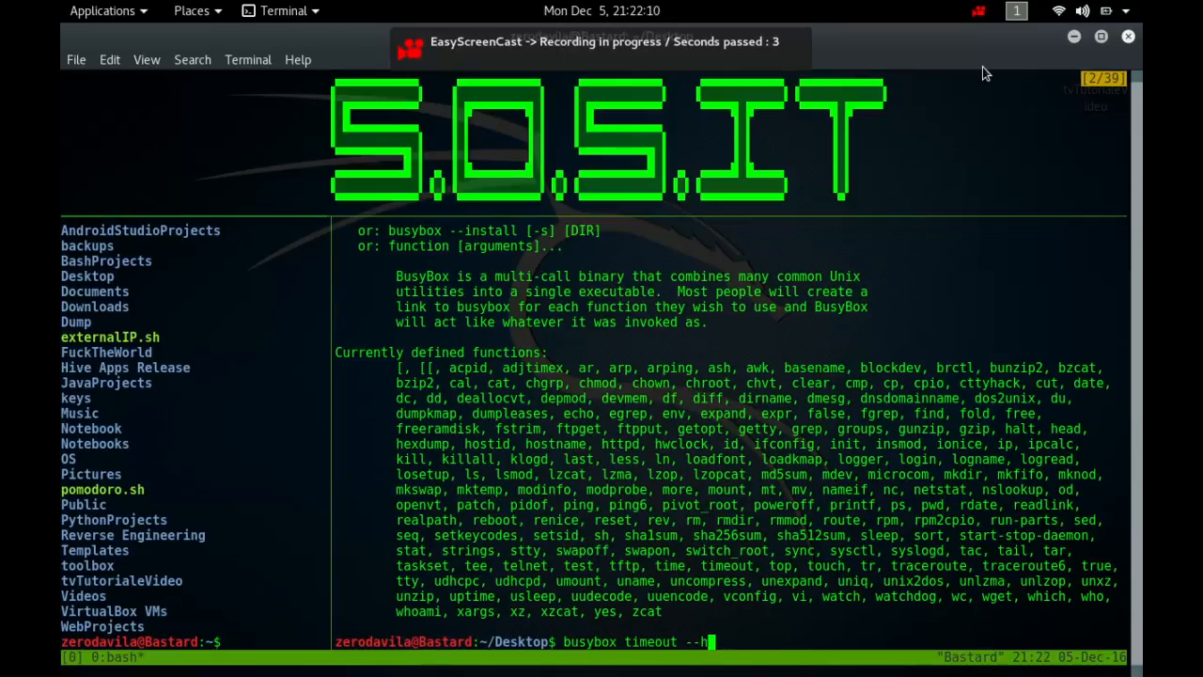
Run the typed 'busybox timeout --help' command to display timeout usage.
key("Return")
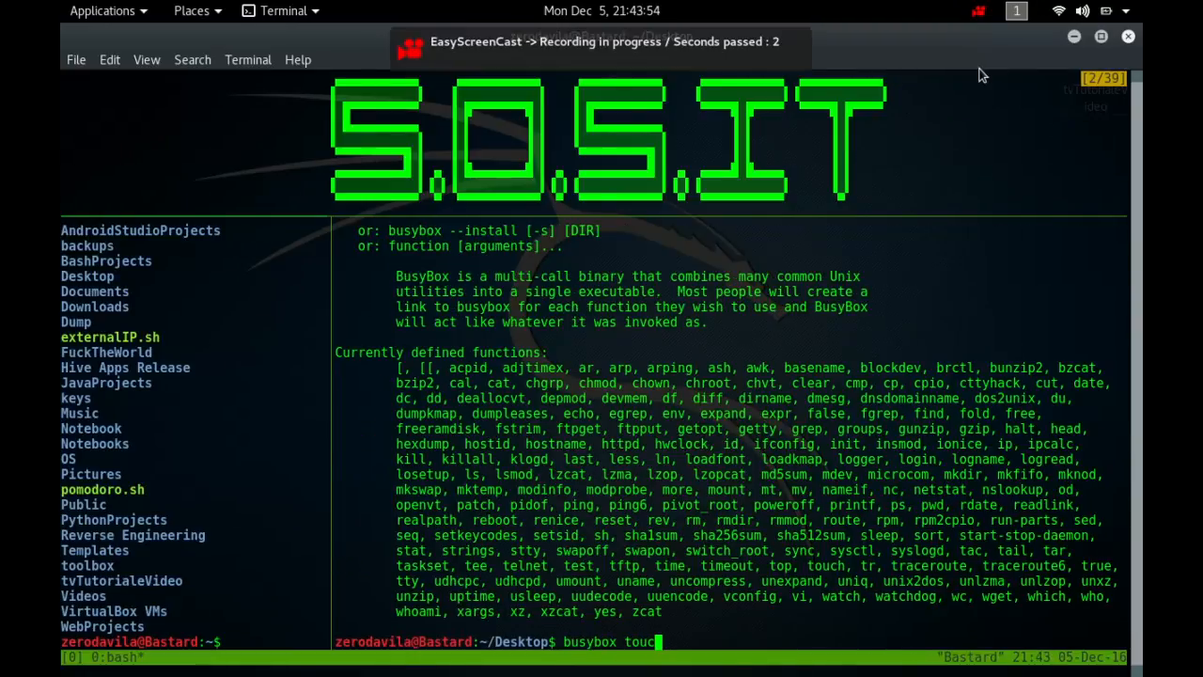
Run 'busybox touch --help' to list touch's file-date update options.
key("Return")
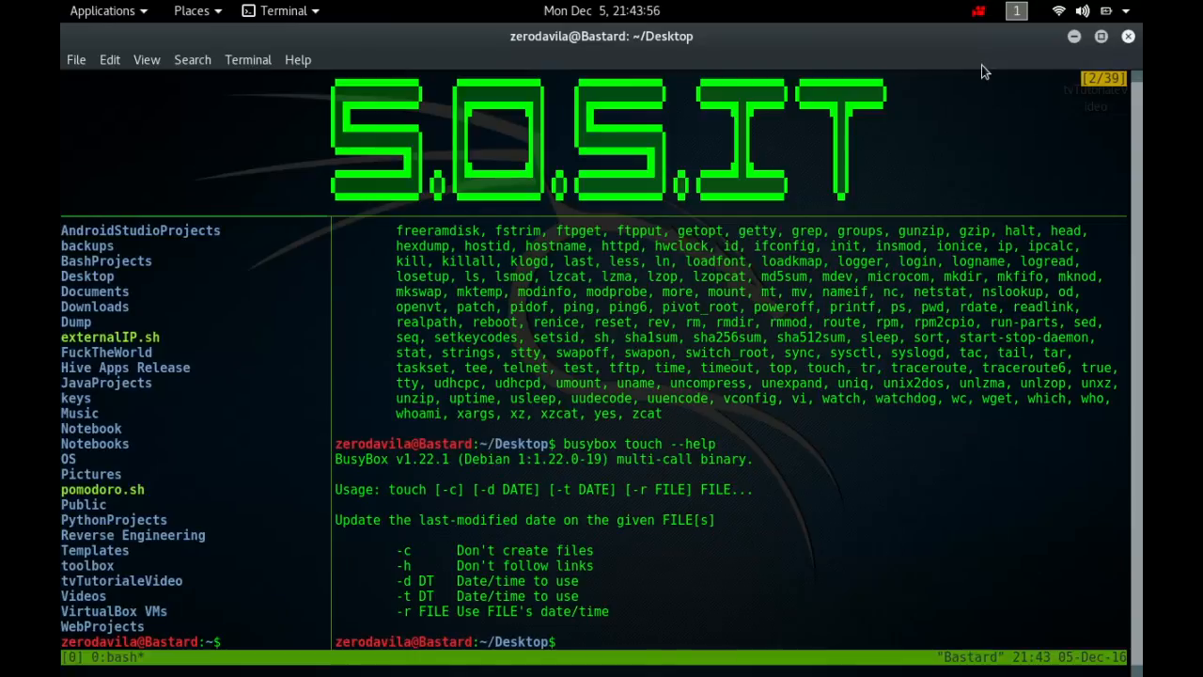